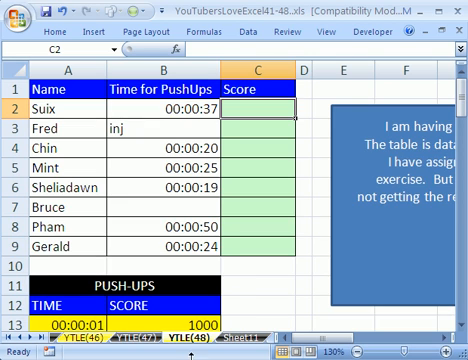
mouse_move(308, 315)
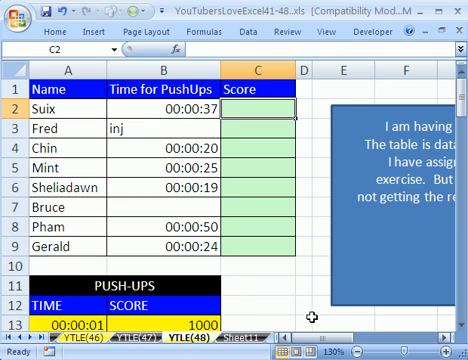
mouse_move(338, 135)
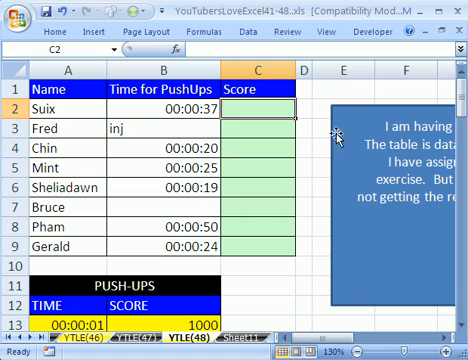
mouse_move(290, 35)
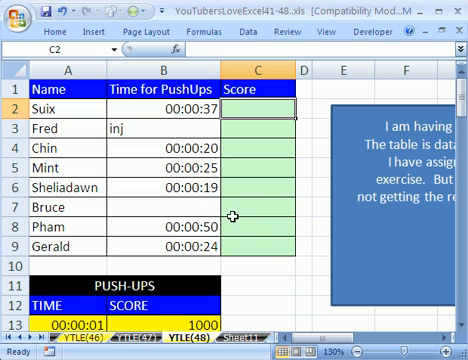
mouse_move(197, 101)
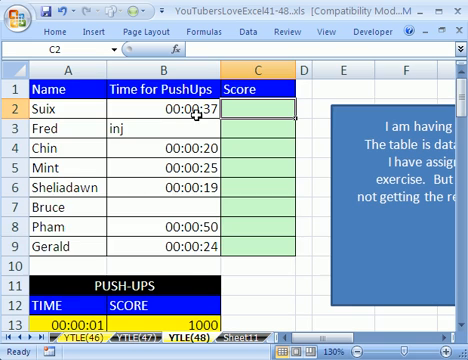
- Inspect the stored times, including Bruce's blank entry and Suix's and Chin's full times
scroll(down, 3)
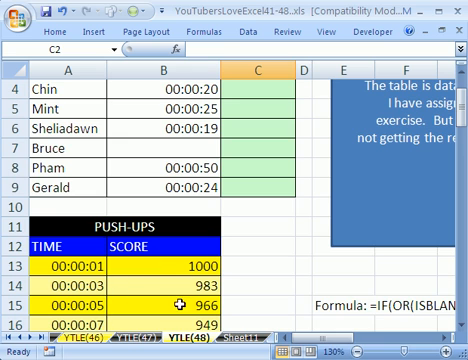
scroll(down, 3)
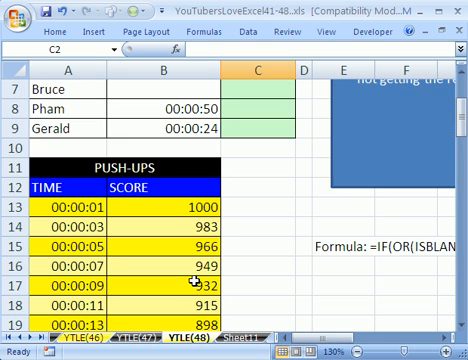
scroll(down, 3)
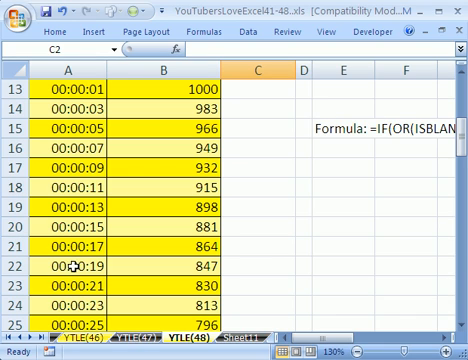
mouse_move(122, 270)
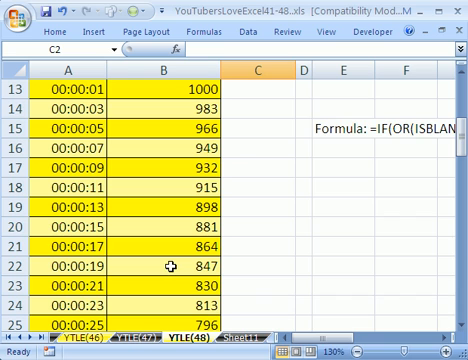
scroll(down, 3)
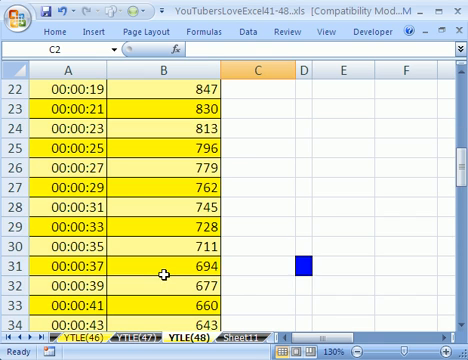
scroll(down, 3)
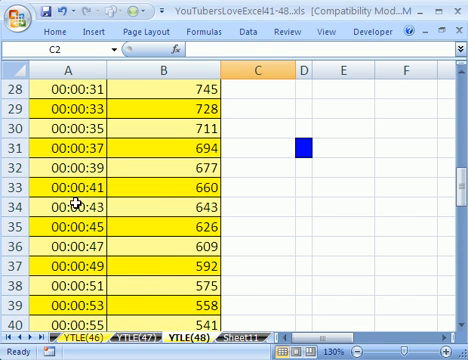
mouse_move(174, 191)
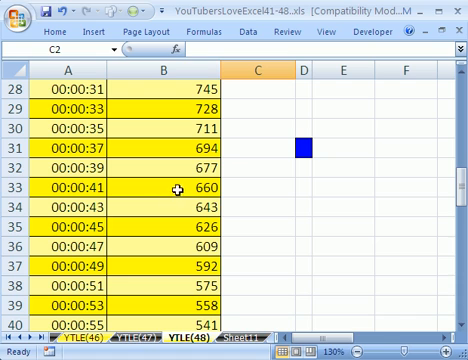
scroll(up, 3)
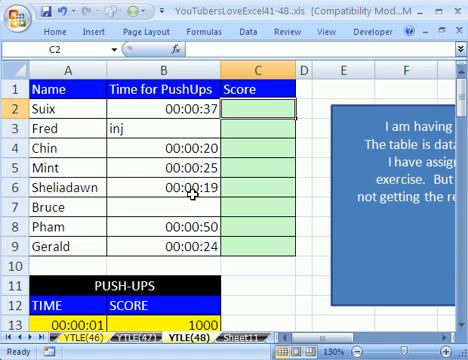
mouse_move(247, 187)
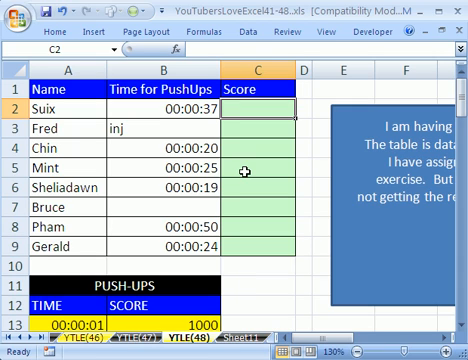
mouse_move(188, 103)
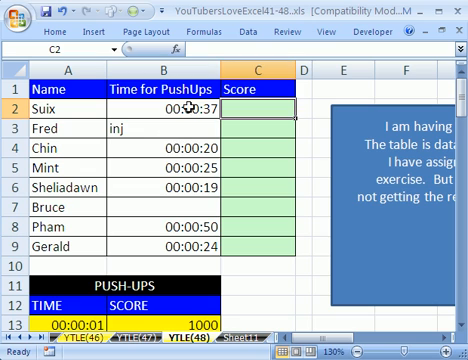
click(160, 129)
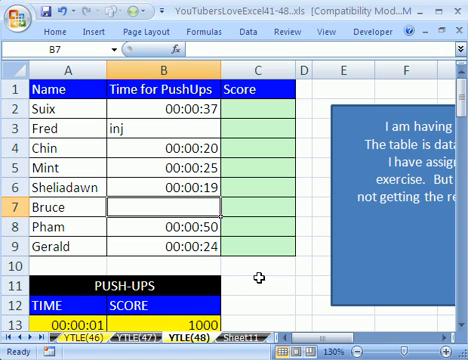
mouse_move(190, 107)
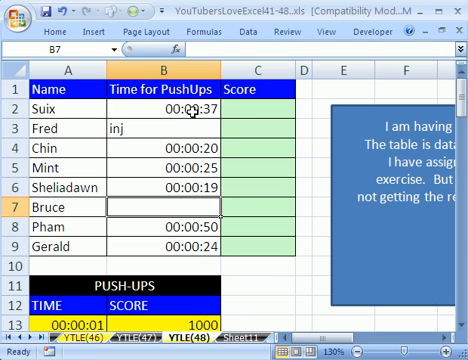
click(175, 105)
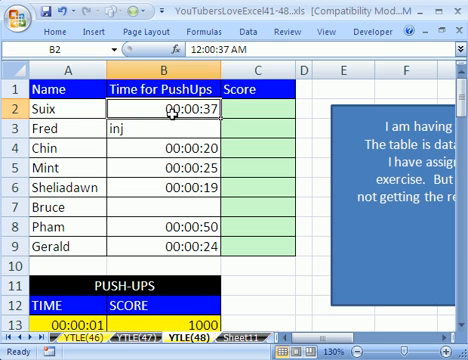
mouse_move(178, 122)
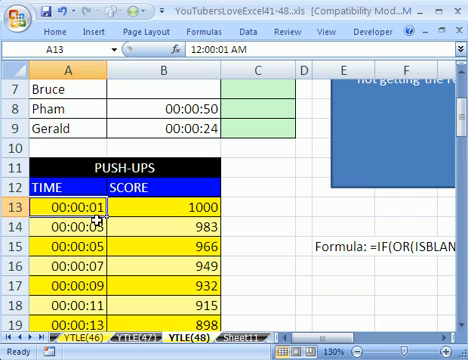
mouse_move(95, 208)
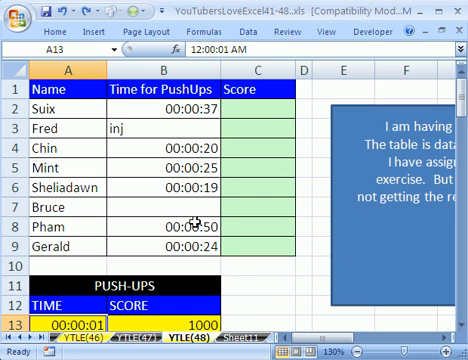
click(165, 155)
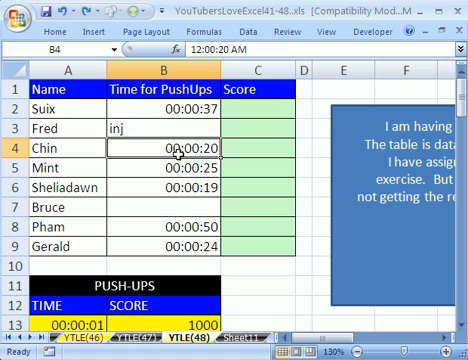
mouse_move(255, 181)
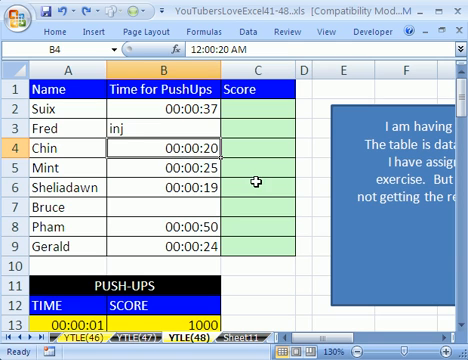
click(58, 38)
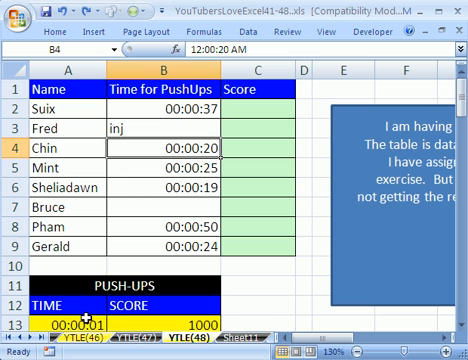
- Look over the push-ups lookup table, then select Suix's Score cell C2
scroll(down, 3)
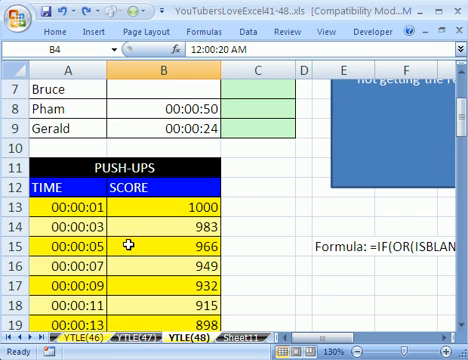
click(63, 210)
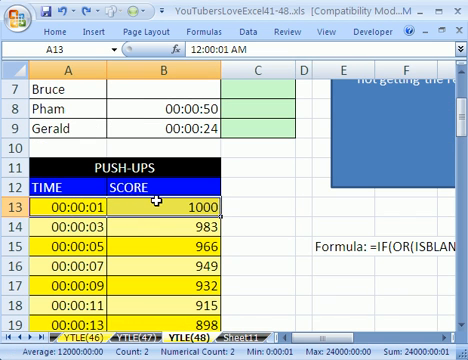
scroll(down, 3)
text(time)
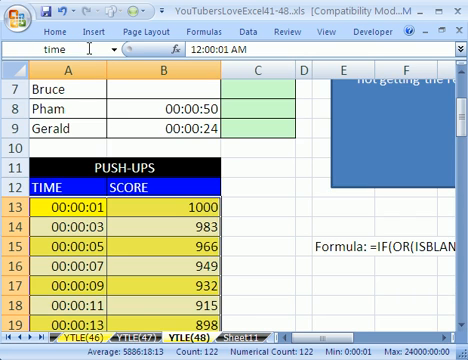
scroll(up, 3)
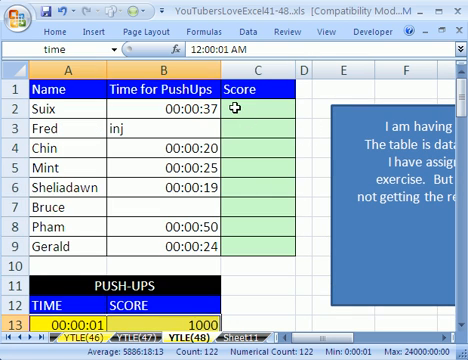
click(257, 104)
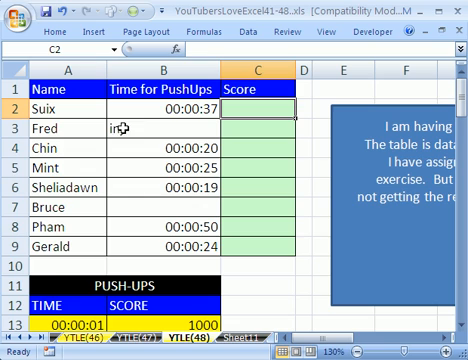
mouse_move(160, 210)
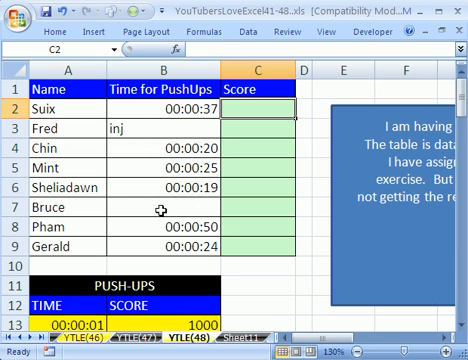
mouse_move(276, 125)
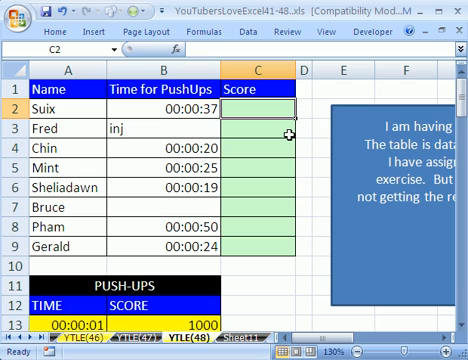
- Type =if(or(ISTEXT(B2),ISBLANK(B2)),"", into C2 with tooltip autocompletion
text(=if()
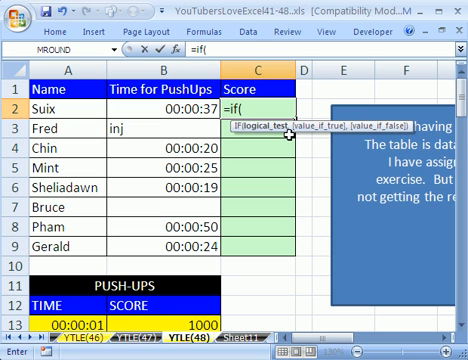
text(or()
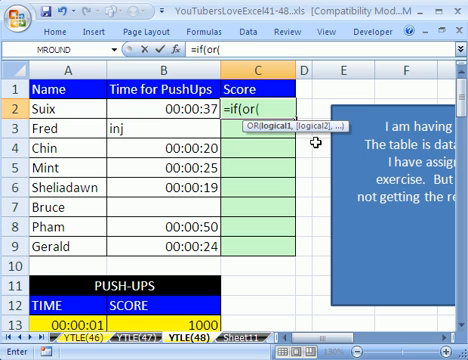
mouse_move(144, 131)
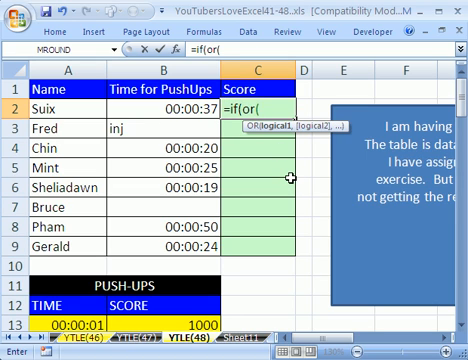
text(ist)
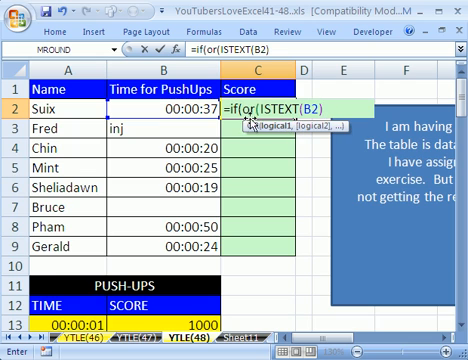
text(,)
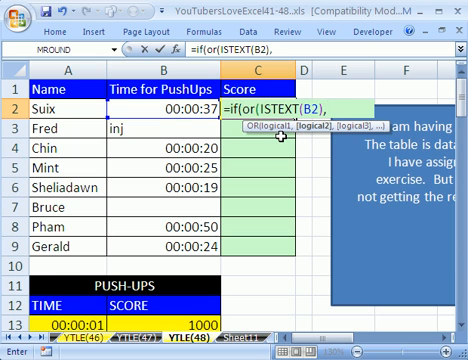
text(i)
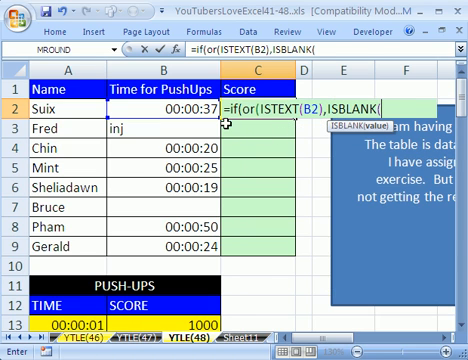
text(B2))
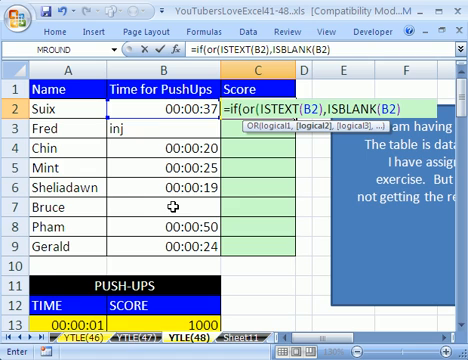
mouse_move(308, 163)
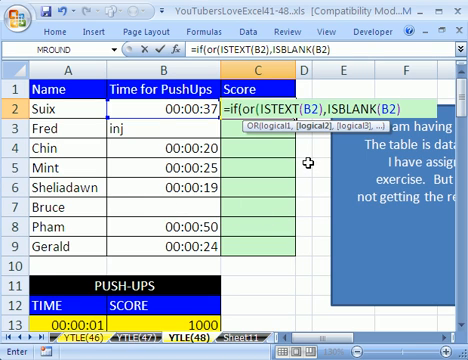
text())
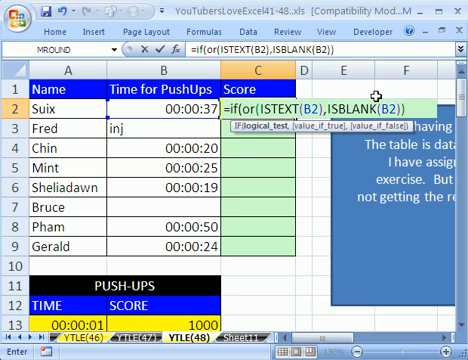
mouse_move(286, 205)
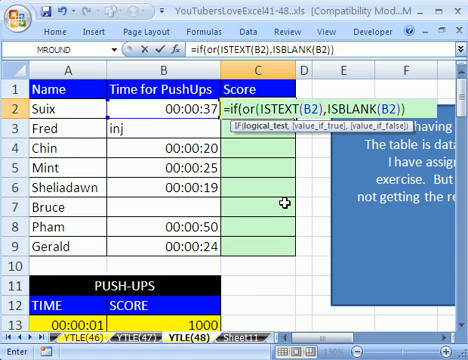
text(,)
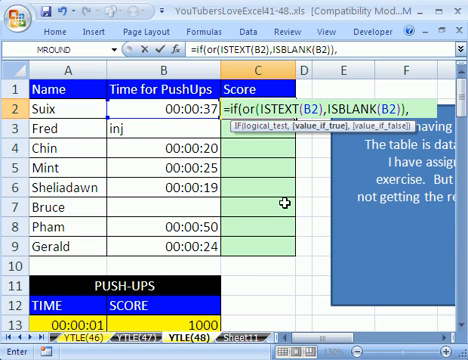
text("",)
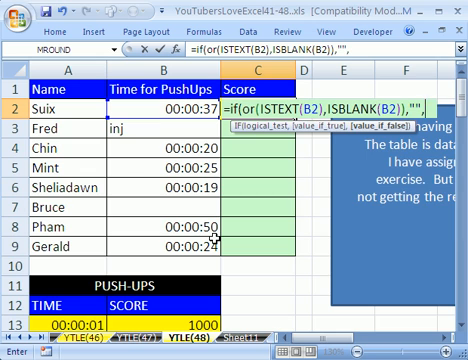
- Complete the formula with VLOOKUP(B2,time,2)) and enter it into C2:C9
text(VLOOKUP(B2)
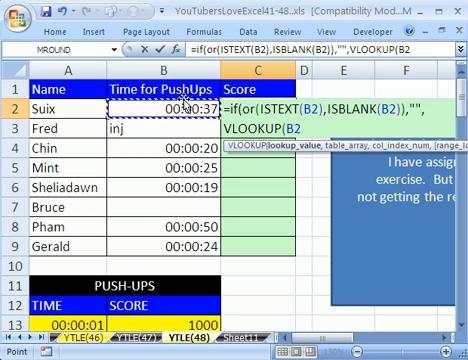
text(time,)
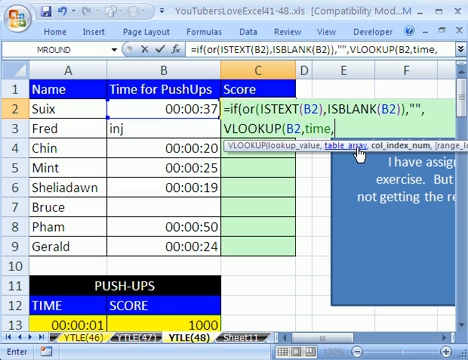
text(2)
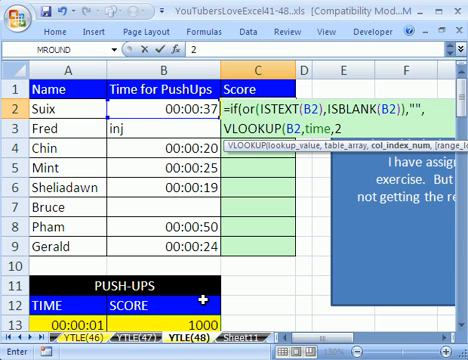
text(,)
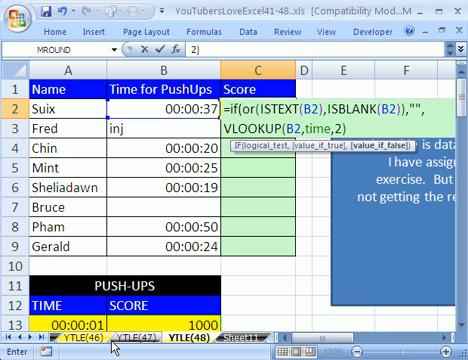
text())
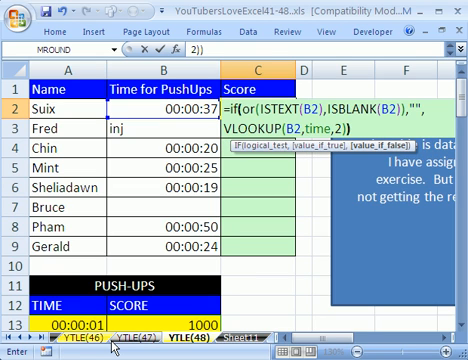
key(Return)
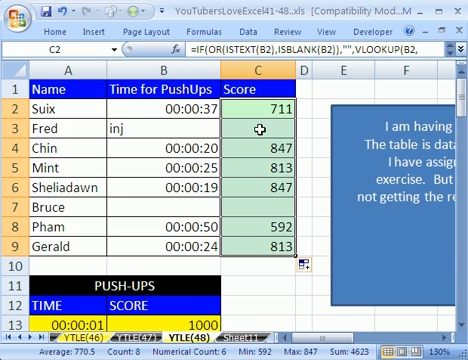
click(260, 130)
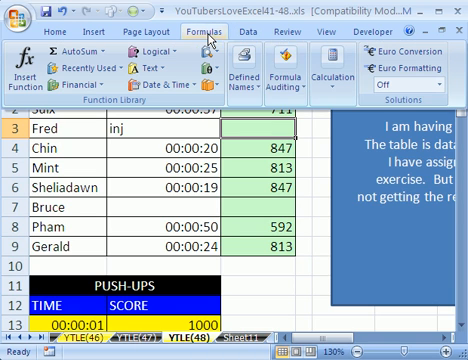
click(287, 75)
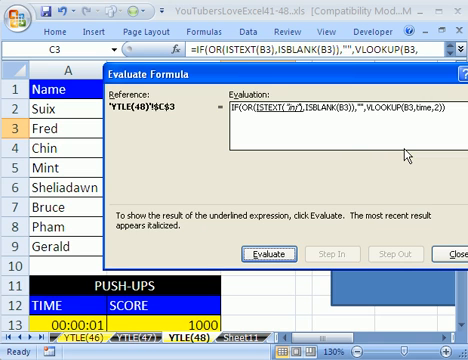
mouse_move(222, 107)
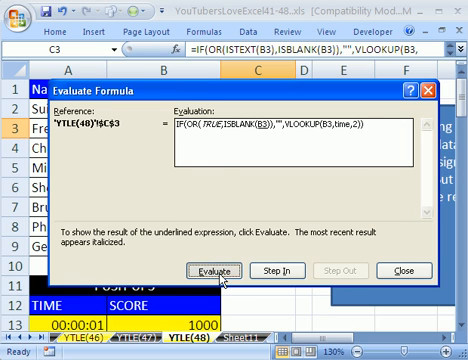
click(211, 271)
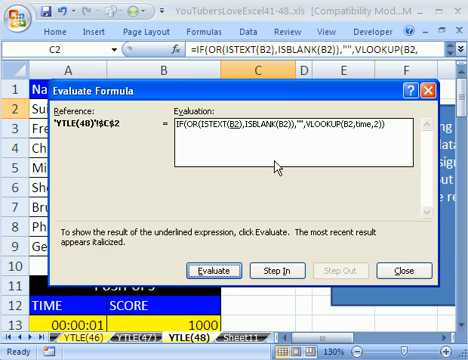
mouse_move(235, 240)
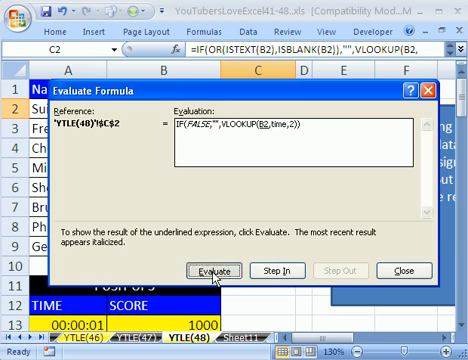
click(201, 271)
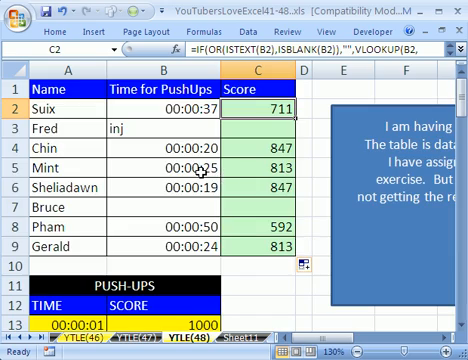
scroll(down, 3)
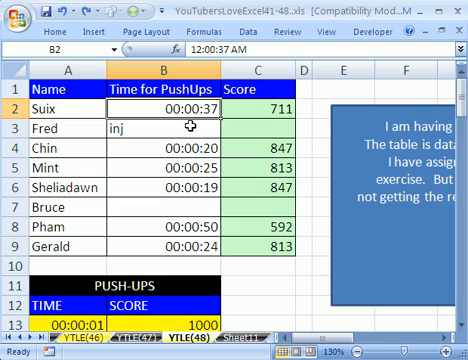
scroll(down, 3)
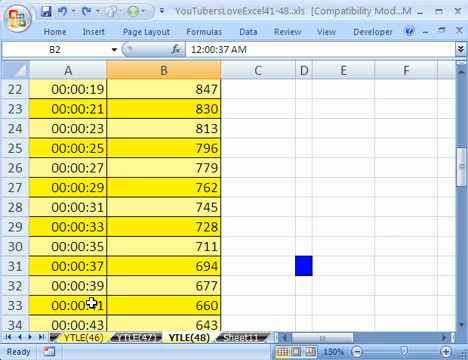
scroll(up, 3)
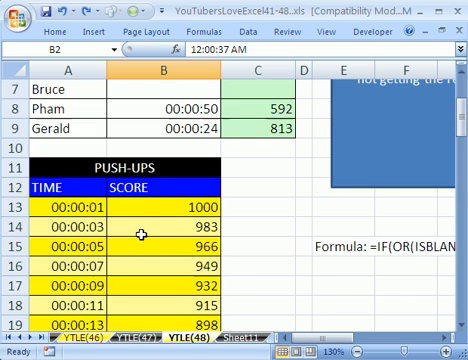
scroll(up, 3)
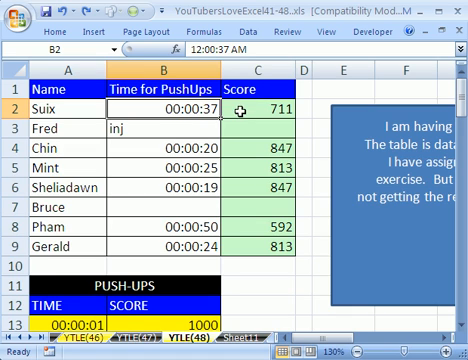
mouse_move(262, 122)
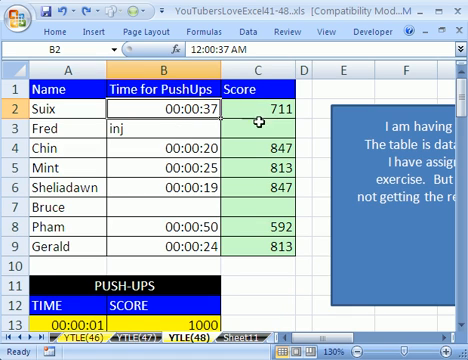
scroll(down, 3)
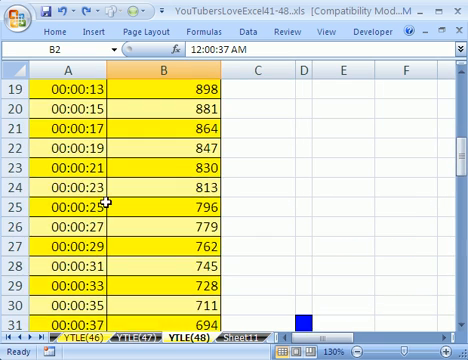
scroll(down, 3)
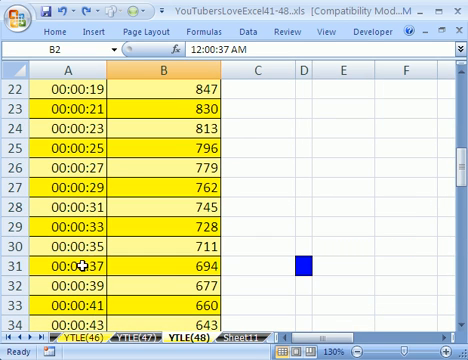
mouse_move(205, 268)
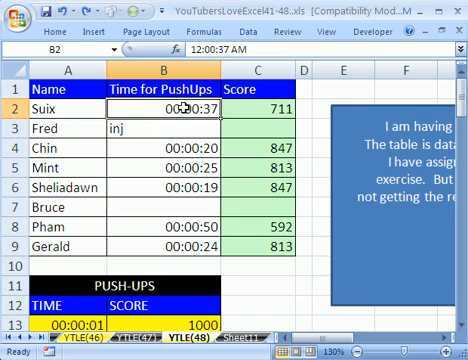
mouse_move(200, 108)
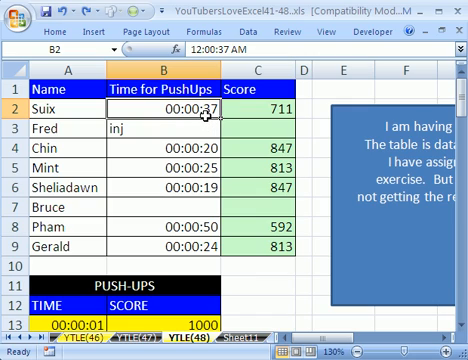
scroll(down, 3)
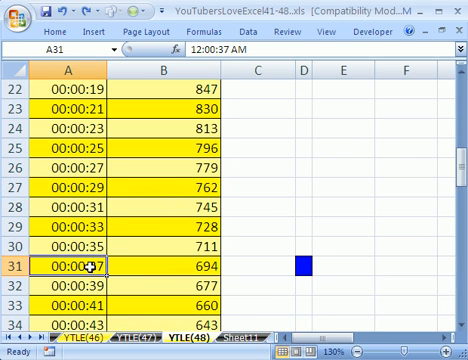
- Show B2 in General format to reveal the decimal 0.000425694, then scroll to the table
click(70, 268)
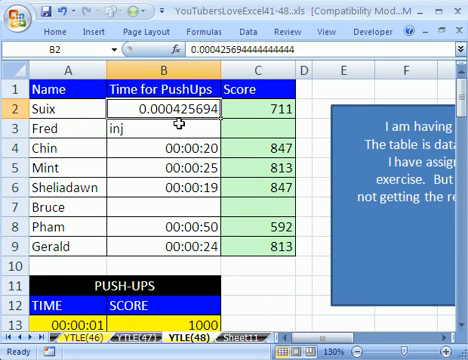
mouse_move(199, 110)
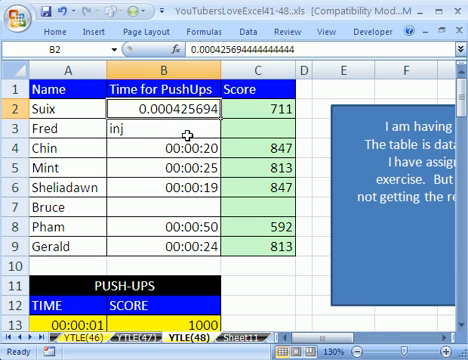
mouse_move(88, 321)
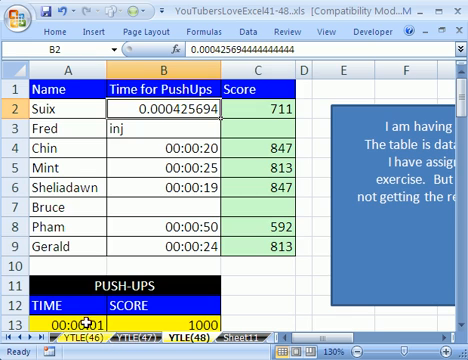
scroll(down, 3)
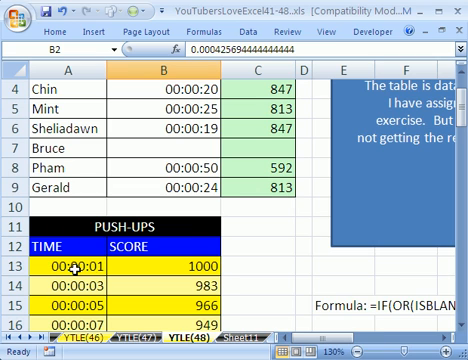
scroll(up, 3)
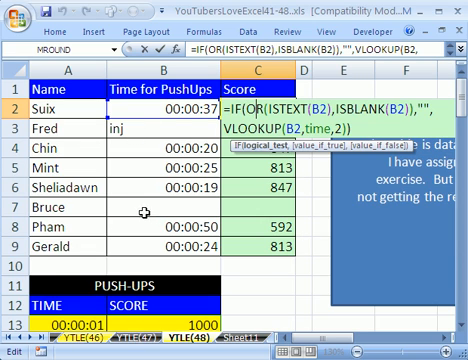
mouse_move(337, 175)
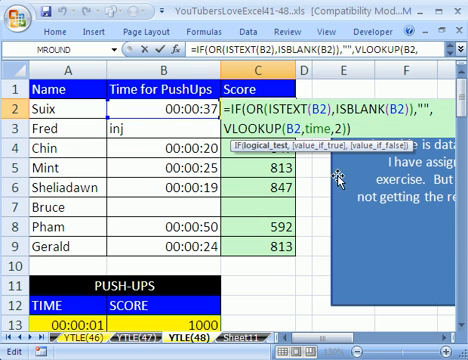
- Exit C2's formula without changes, leaving 711 for the 00:00:37 time
key(Return)
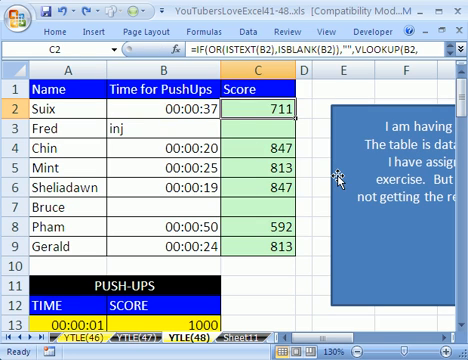